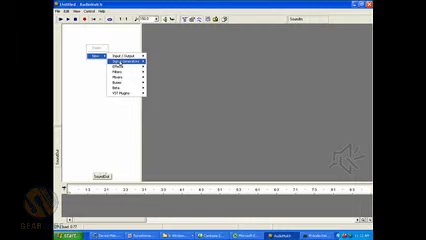
# Step: Add a TestGen generator to the patcher from the Signal Generators category
pyautogui.click(120, 65)
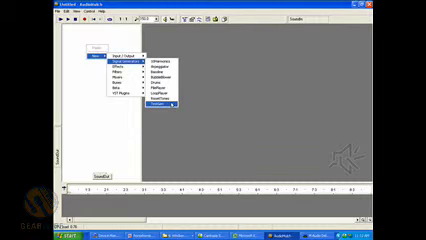
pyautogui.click(175, 103)
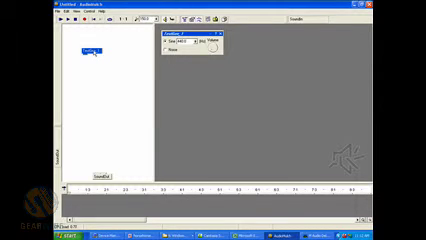
# Step: Move the TestGen_1 block near the top of the patcher
pyautogui.moveTo(85, 50); pyautogui.dragTo(105, 172)
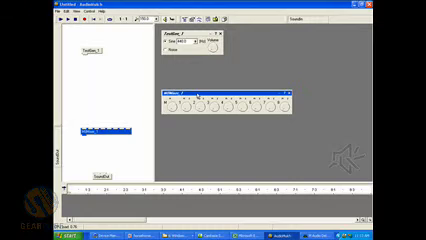
# Step: Confirm a new name for the mixer block, then rename TestGen_1 to 'test'
pyautogui.rightClick(95, 130)
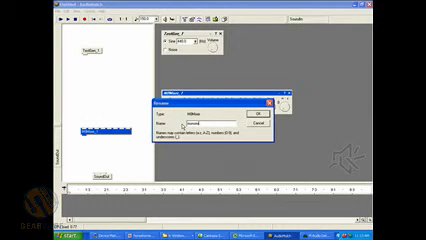
pyautogui.click(263, 116)
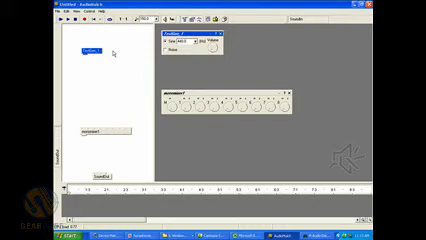
pyautogui.rightClick(90, 55)
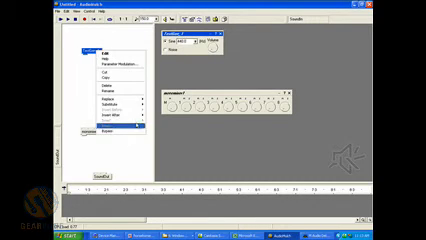
pyautogui.click(98, 88)
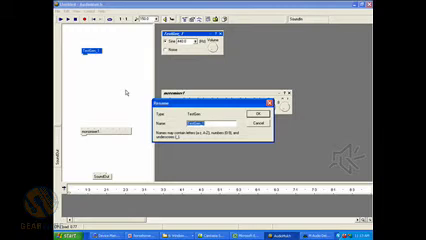
pyautogui.write('test')
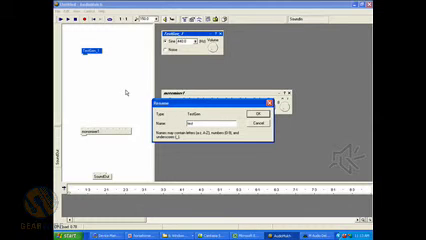